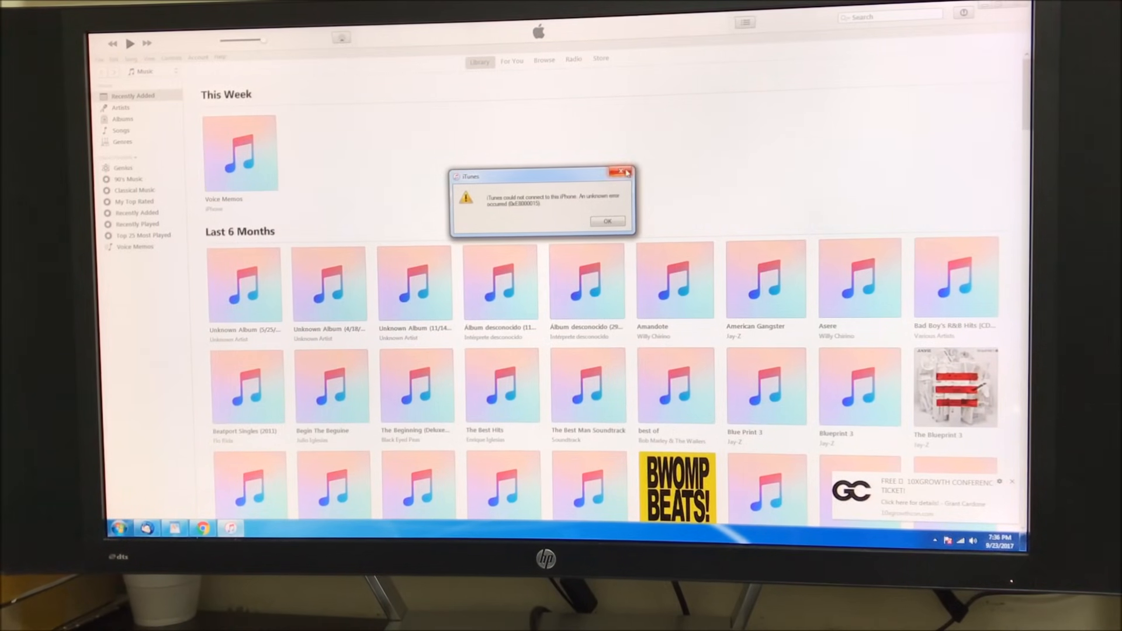
# - Dismiss the unknown-error connection alert so the recovery-mode iPhone prompt appears
pyautogui.click(608, 221)
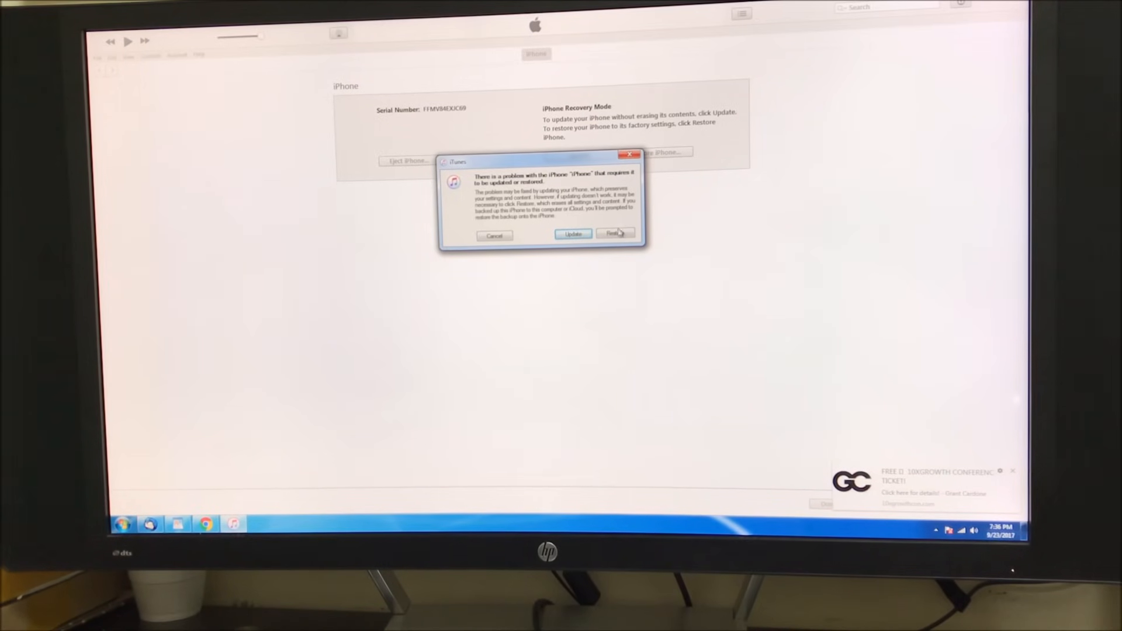
# - Confirm Restore iPhone with Restore and Update, then accept the iOS 11 software update notes
pyautogui.click(493, 235)
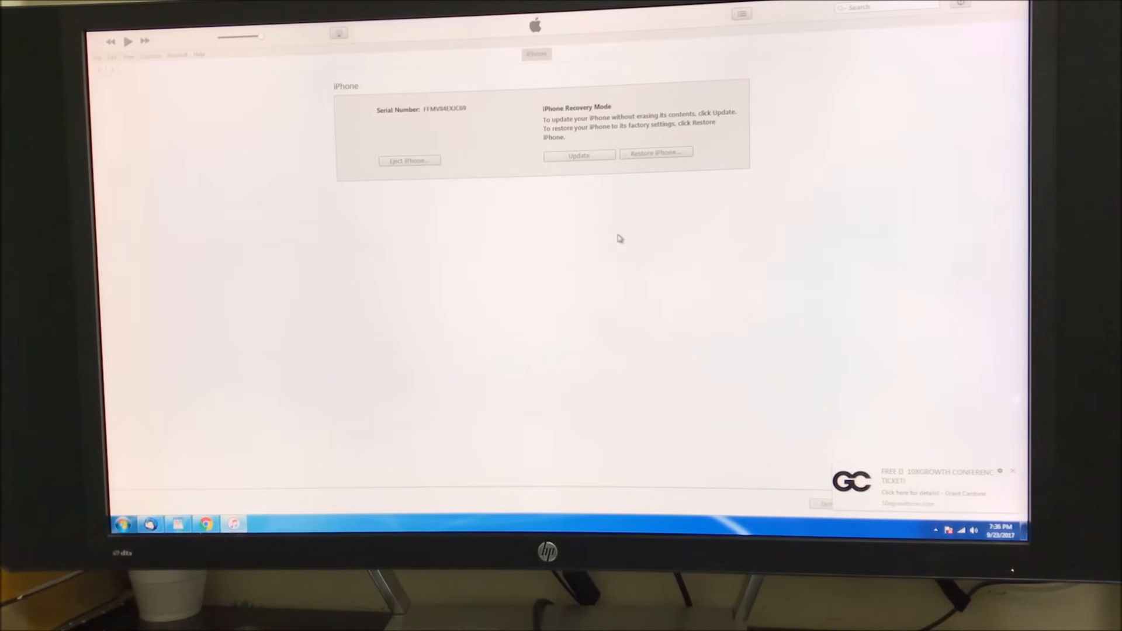
pyautogui.click(654, 152)
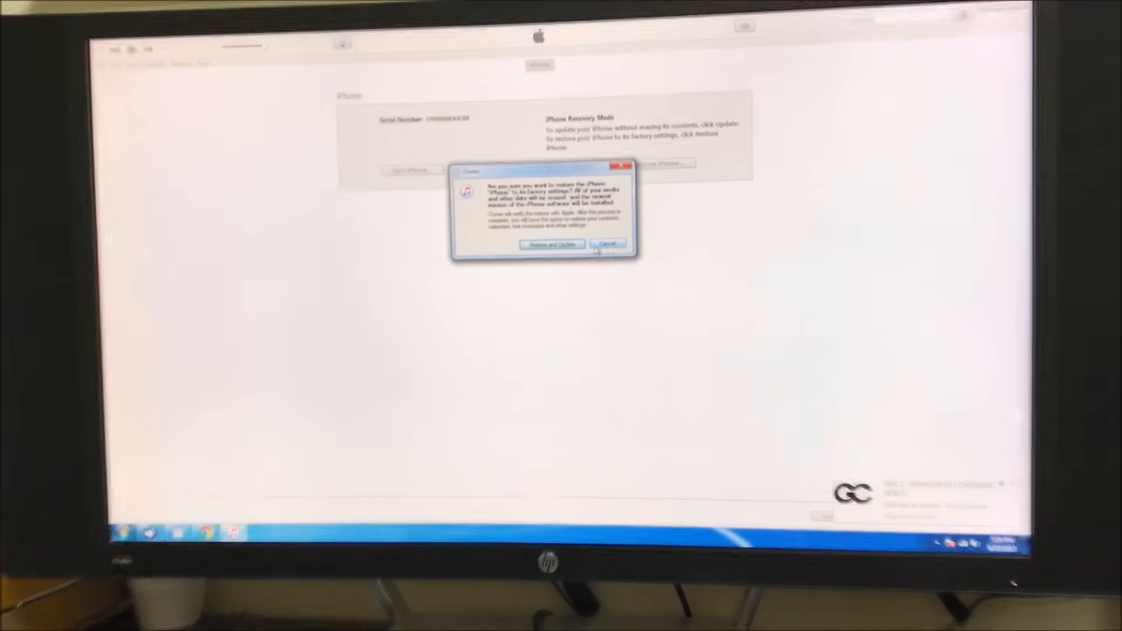
pyautogui.click(607, 244)
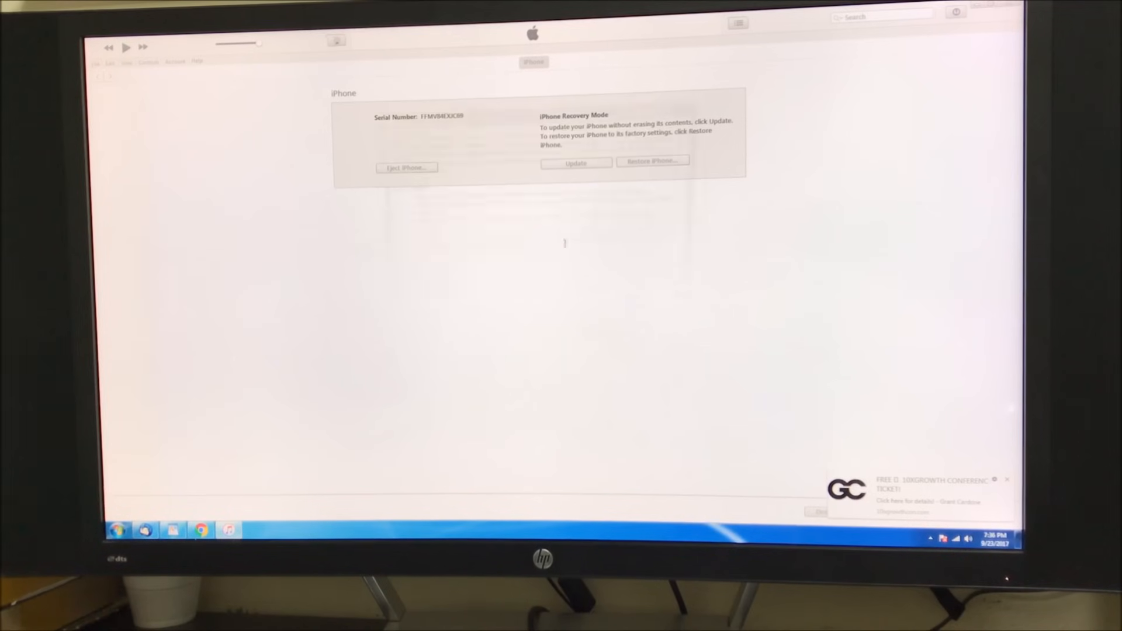
pyautogui.click(576, 164)
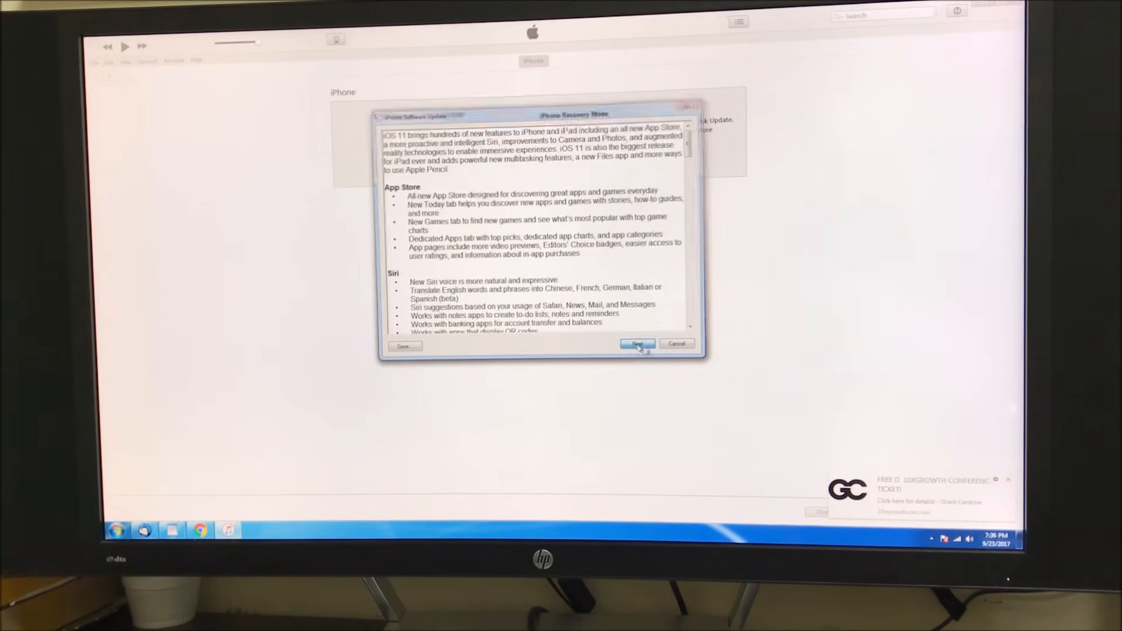
pyautogui.click(636, 343)
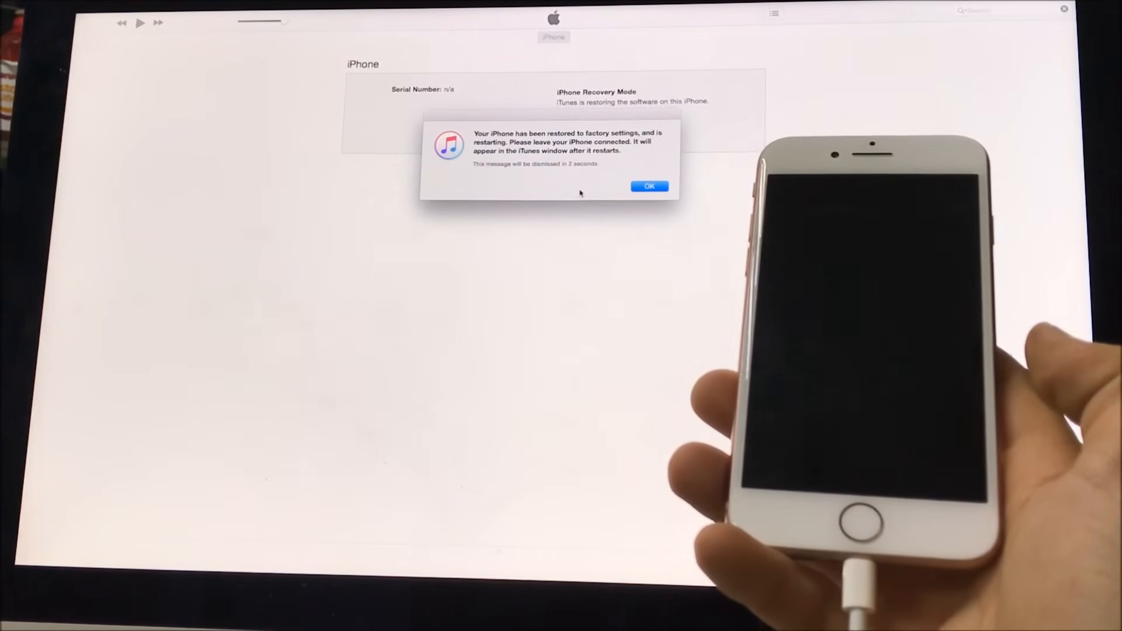
# - Acknowledge the 'restored to factory settings' message, returning to the music library
pyautogui.click(649, 185)
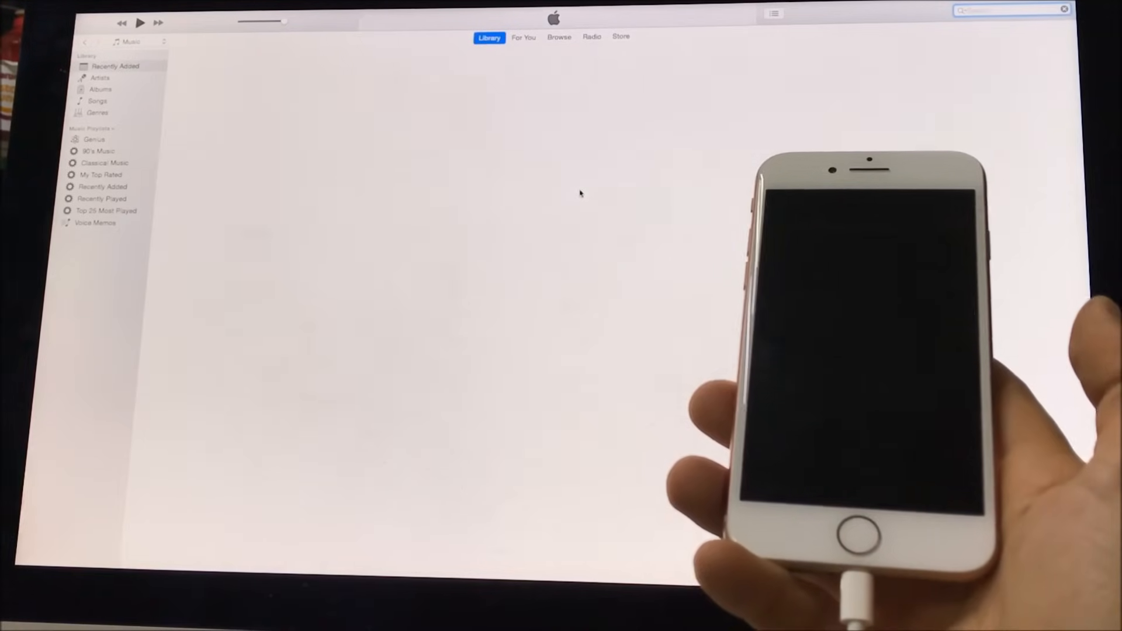